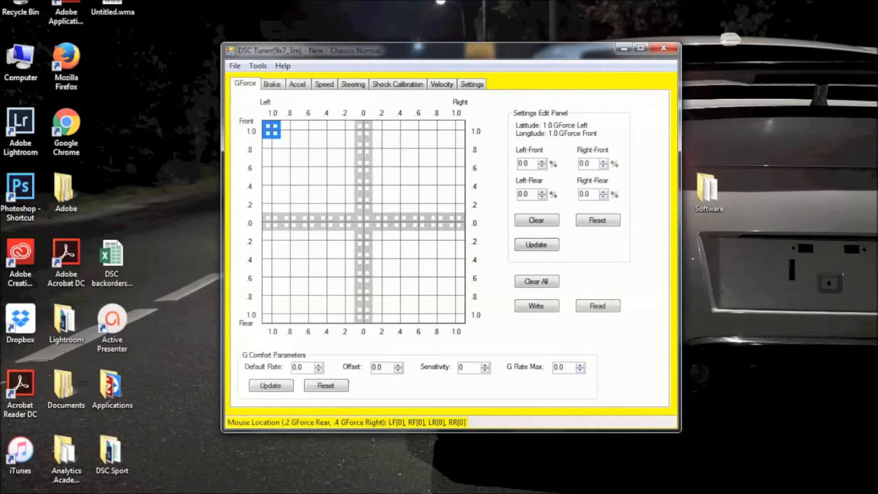
mouse_move(450, 233)
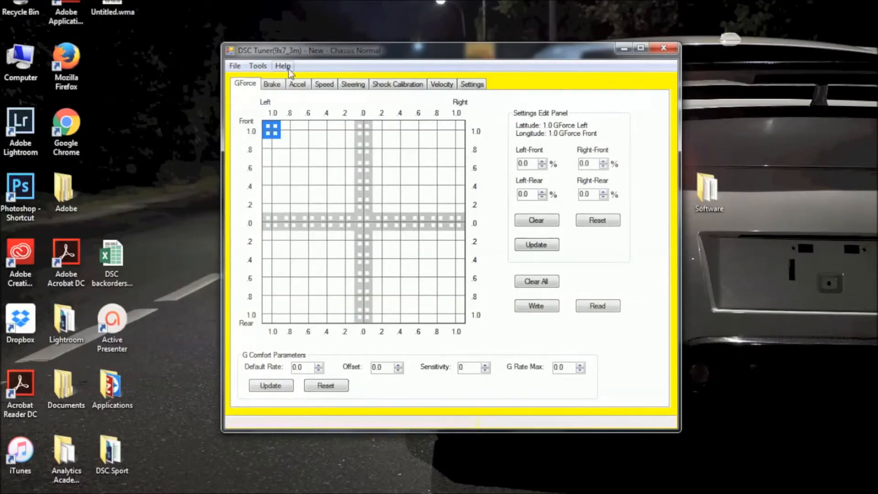
- Read all 1899 stored settings from the DSC controller into the GForce grid
click(258, 66)
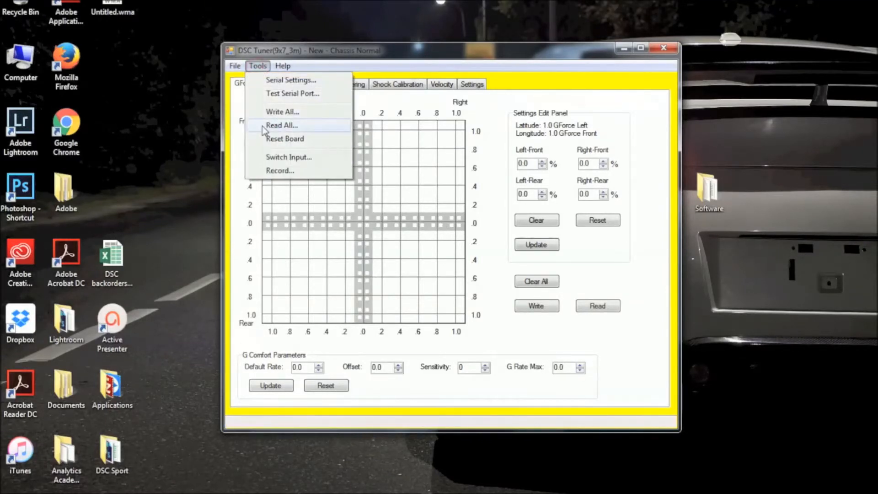
click(281, 125)
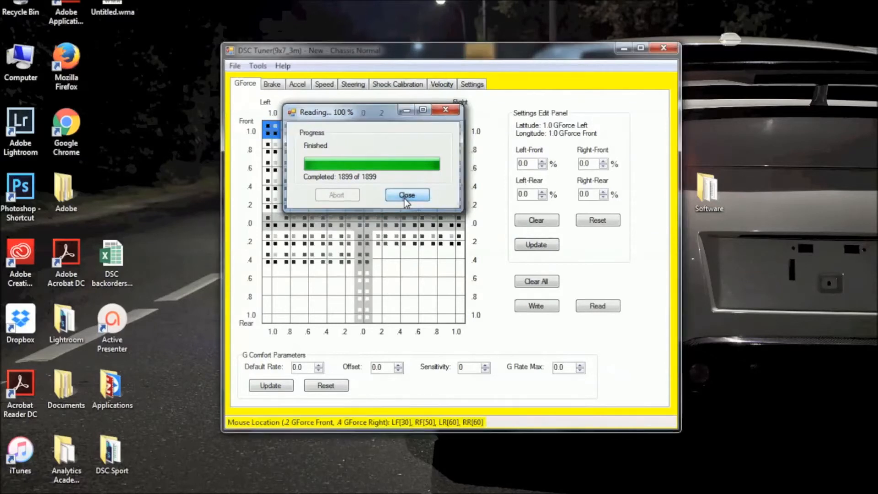
click(407, 195)
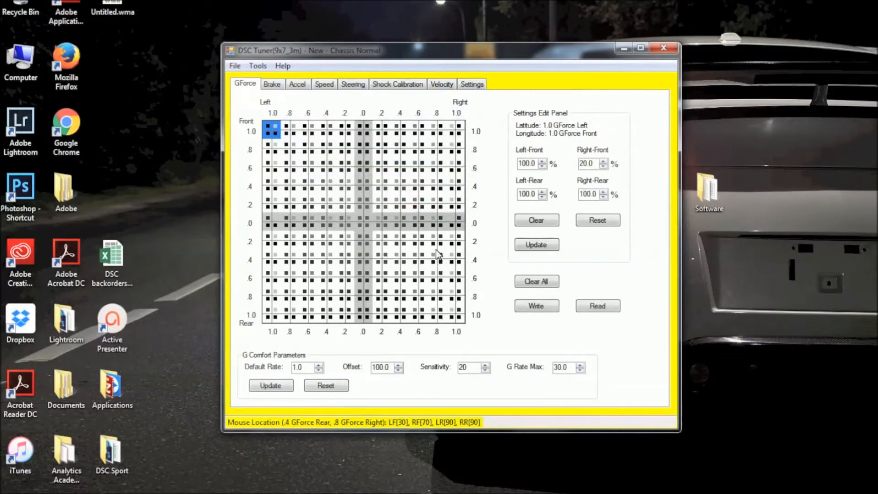
mouse_move(362, 214)
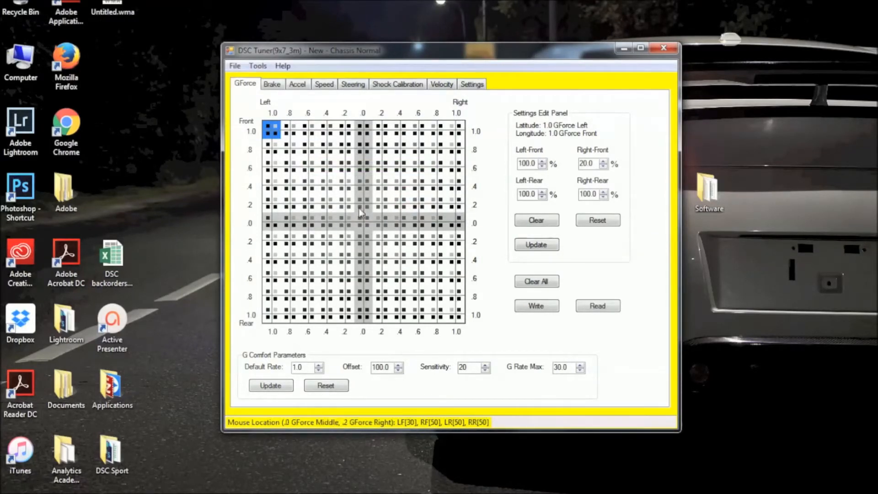
click(235, 65)
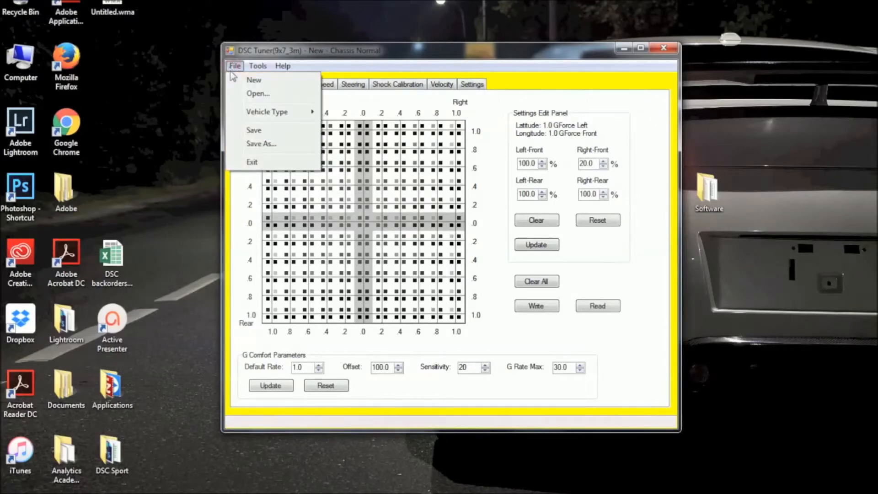
click(261, 143)
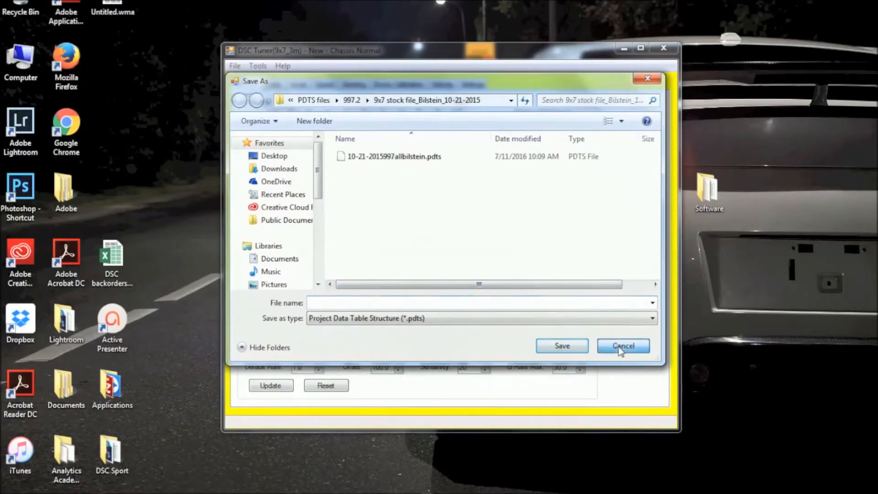
click(624, 346)
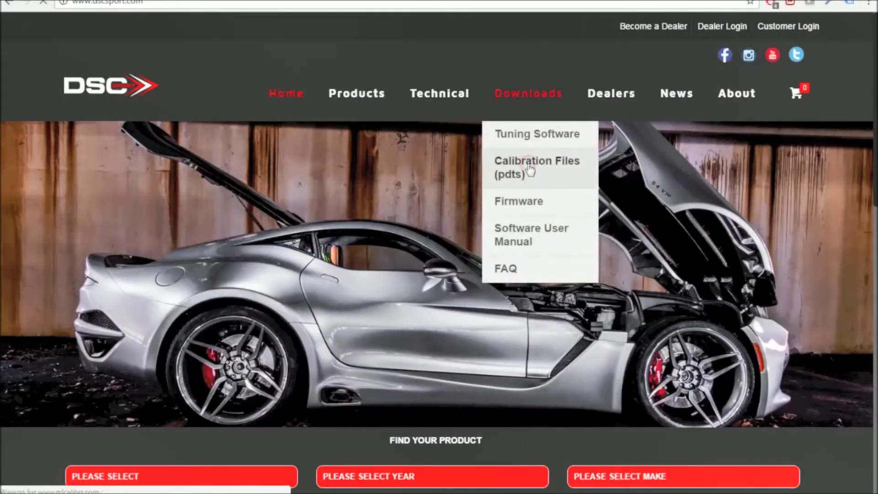
- Download the 10-21-15 Porsche 997/987 OEM/Bilstein calibration zip and open it in WinRAR
click(530, 160)
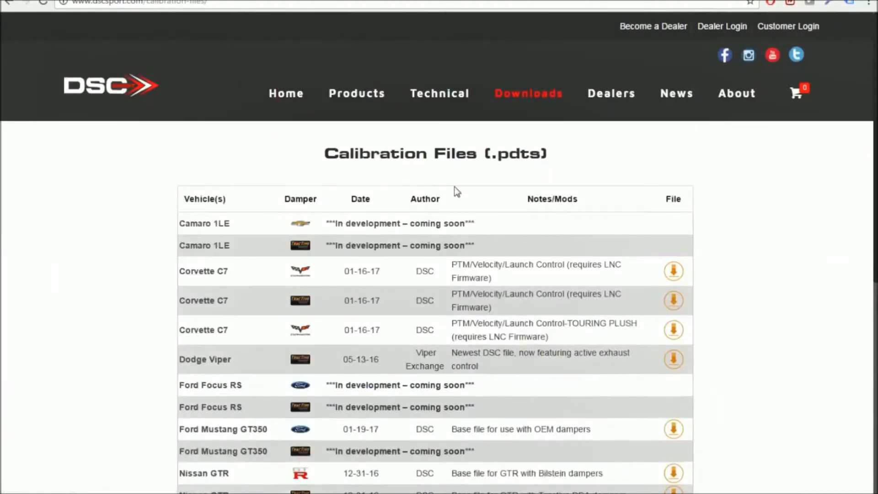
scroll(down, 3)
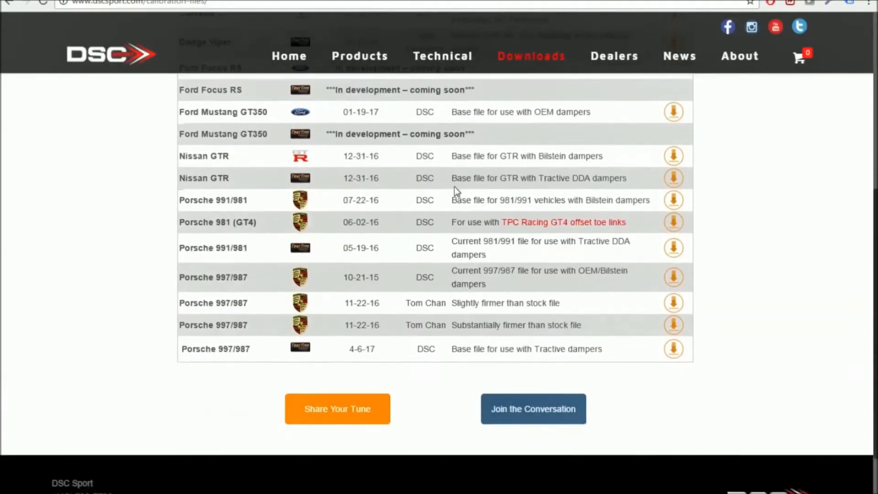
mouse_move(425, 275)
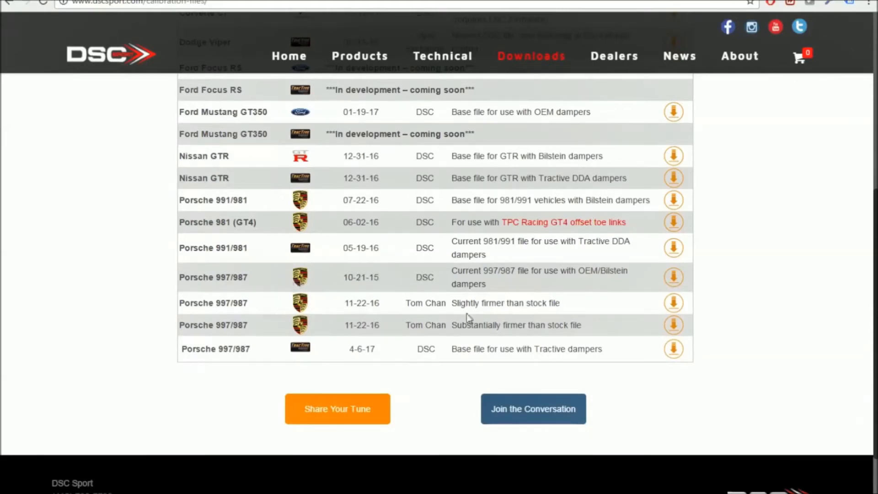
mouse_move(673, 324)
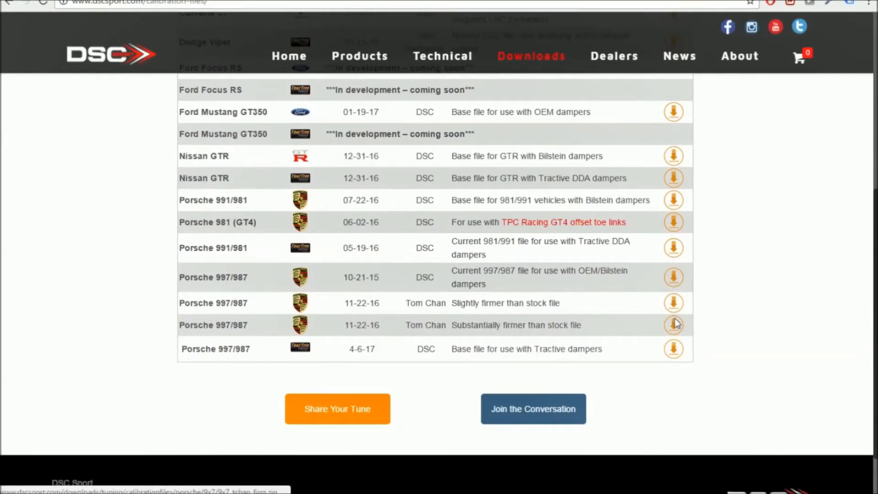
mouse_move(671, 279)
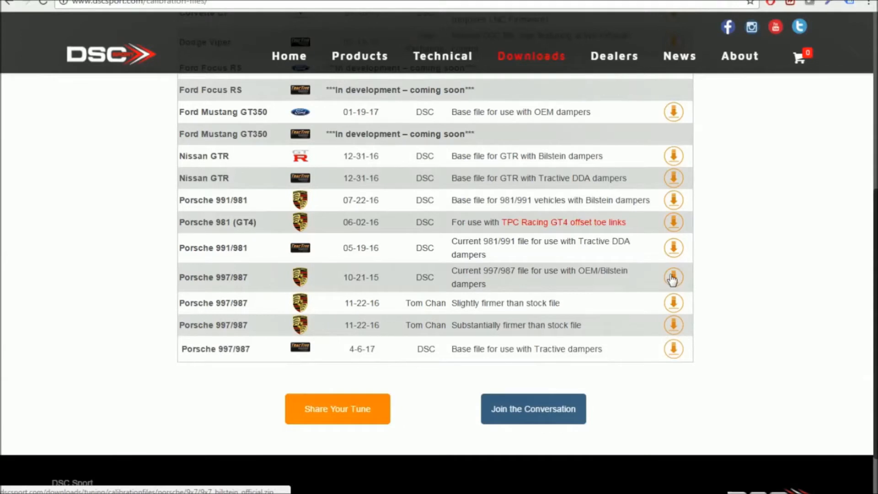
click(673, 276)
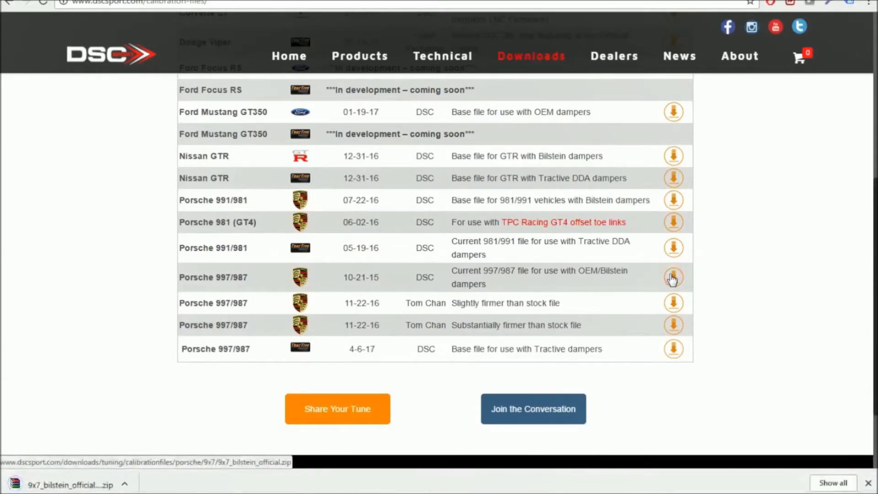
click(673, 276)
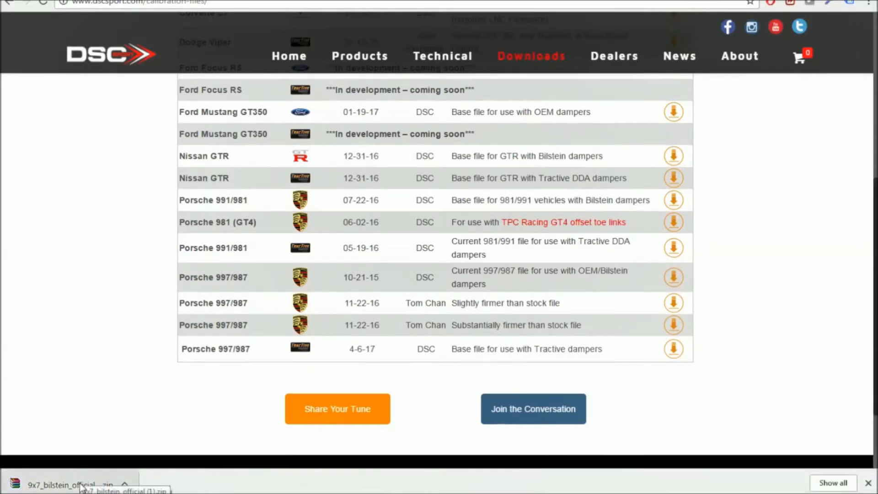
click(68, 483)
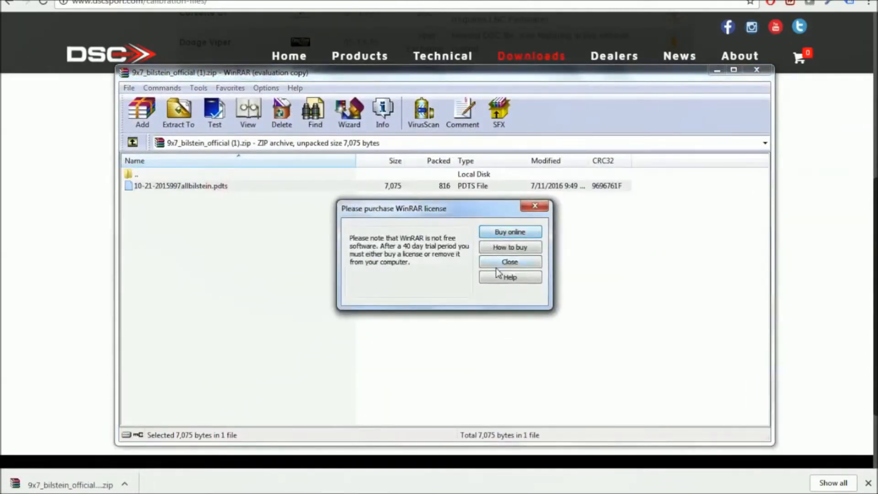
click(509, 261)
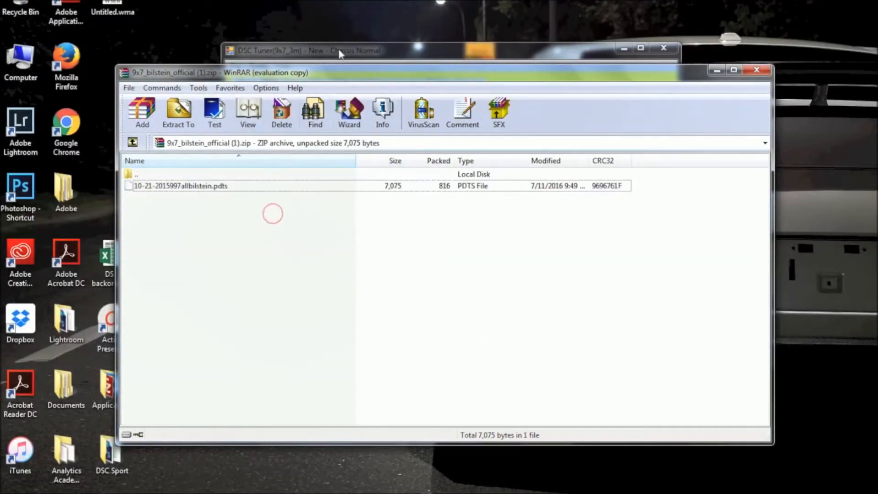
click(235, 66)
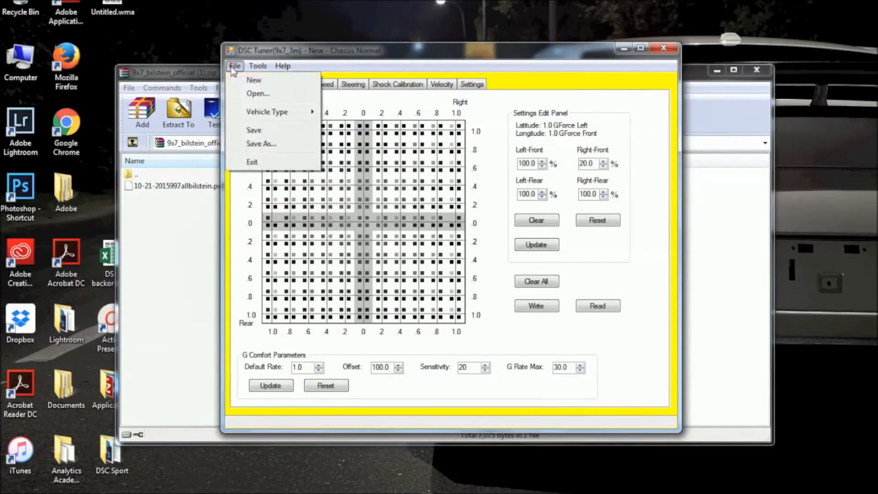
click(253, 79)
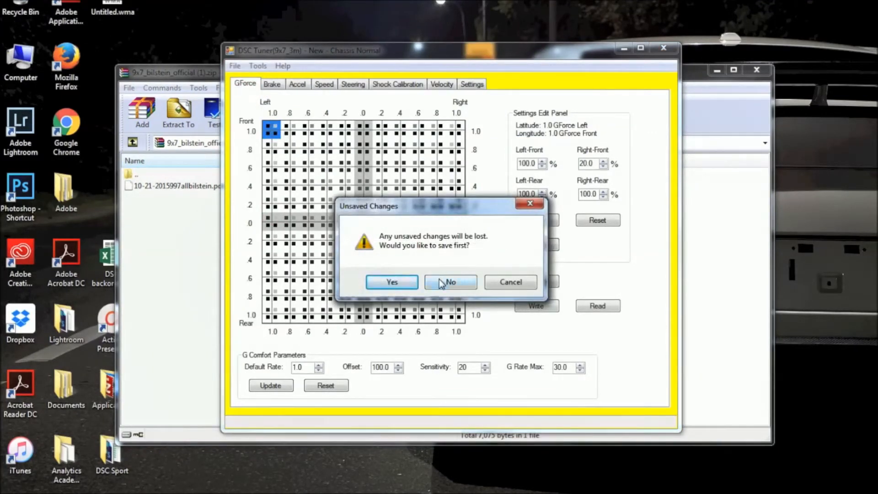
click(450, 282)
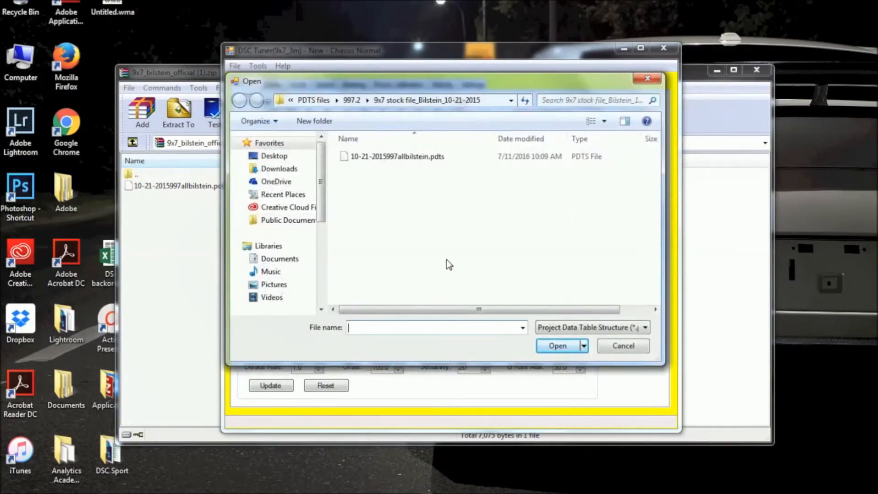
click(396, 156)
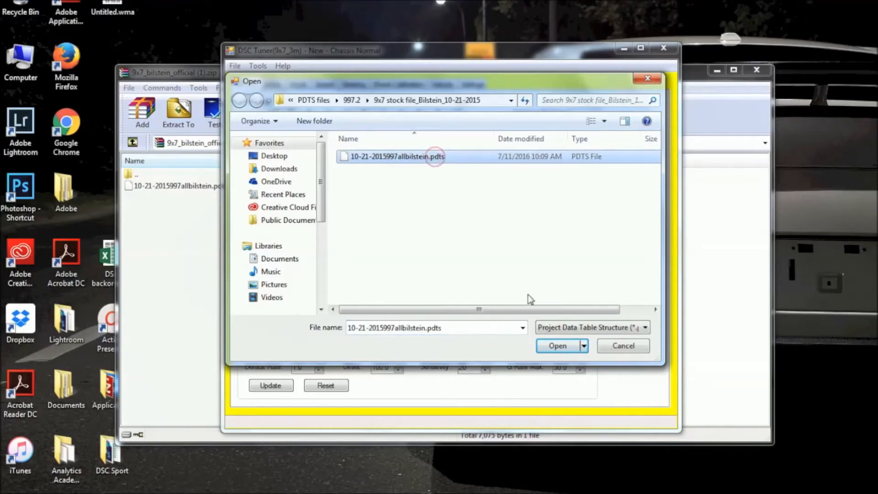
click(558, 346)
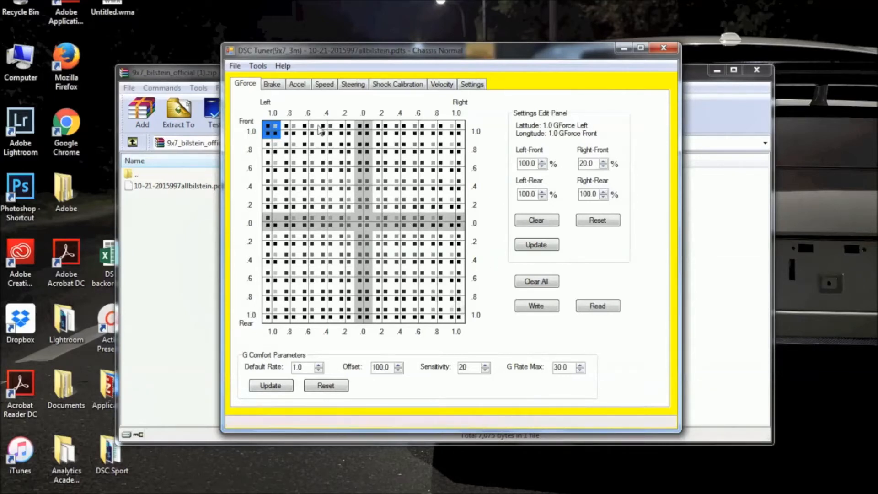
- Write all 1899 Bilstein calibration settings to the controller and dismiss the finished progress window
click(258, 66)
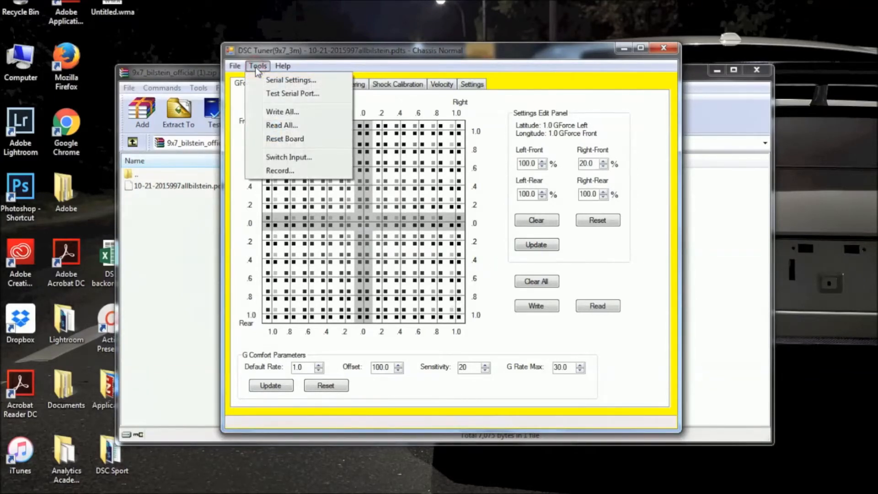
click(283, 111)
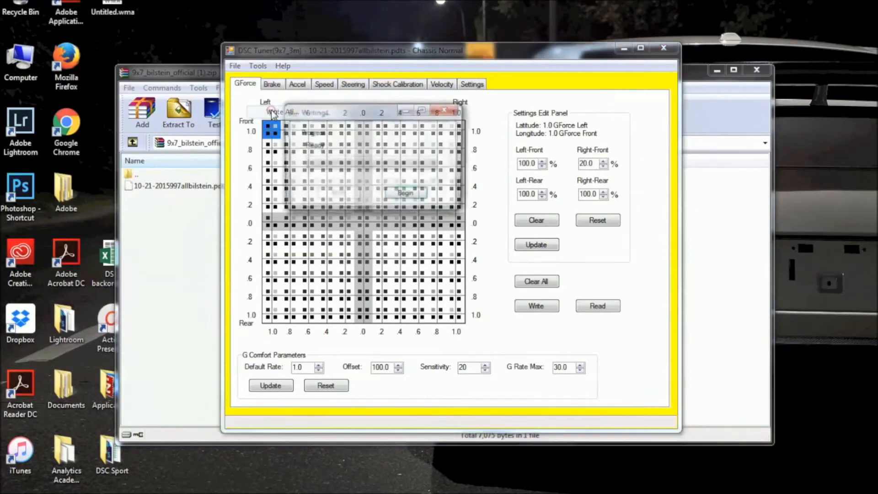
click(407, 195)
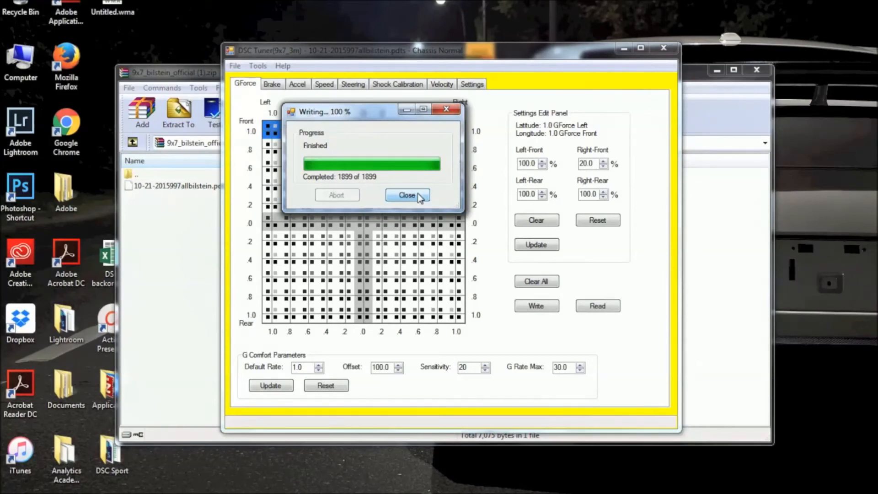
click(407, 195)
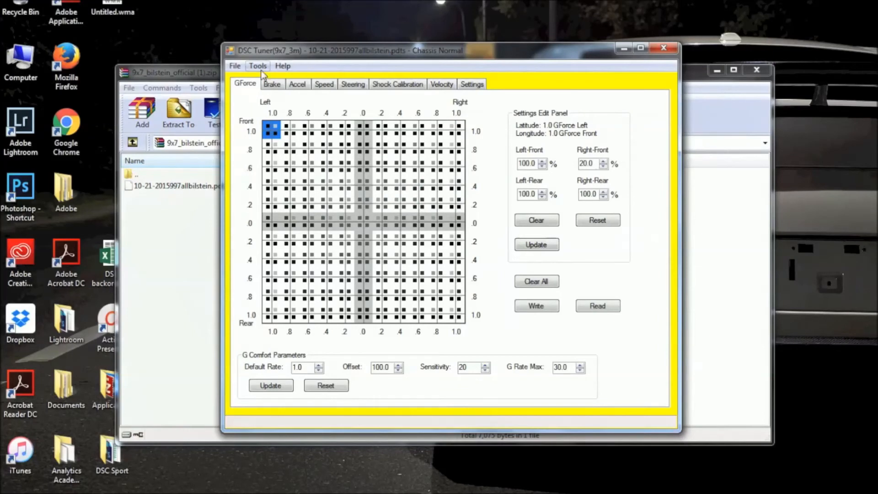
- Reset the controller board and acknowledge the 'Board is reset.' message
click(258, 66)
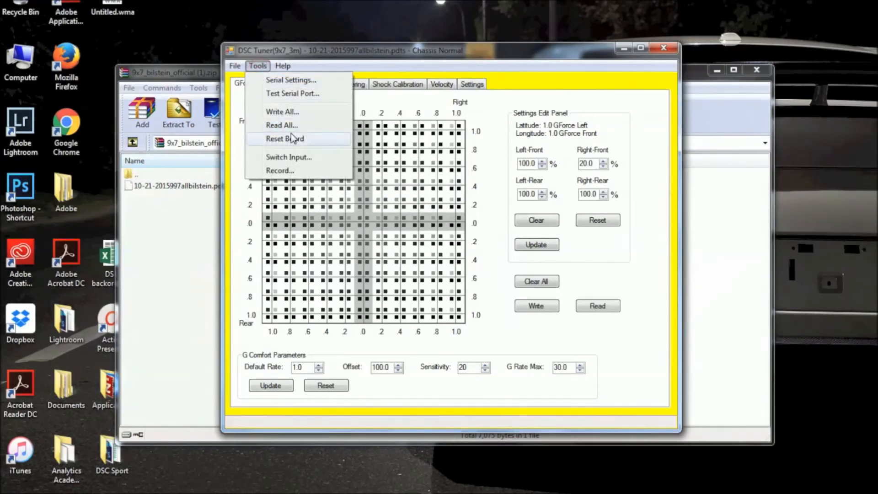
click(284, 139)
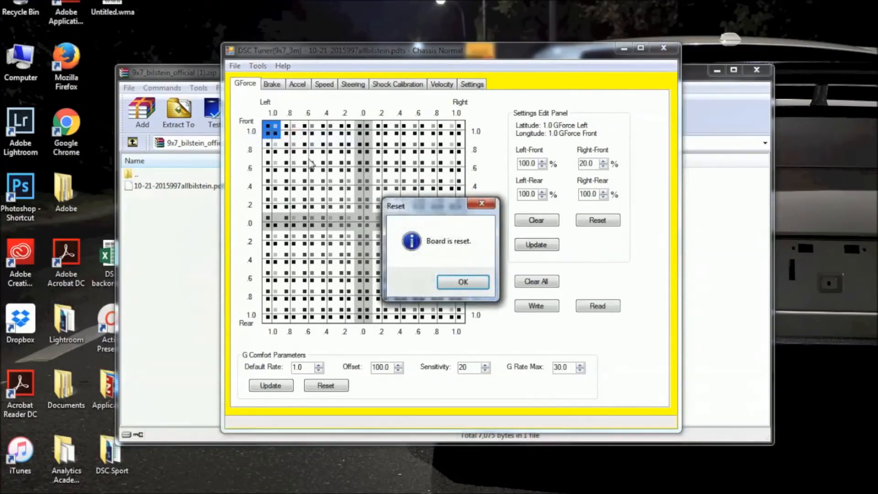
click(462, 282)
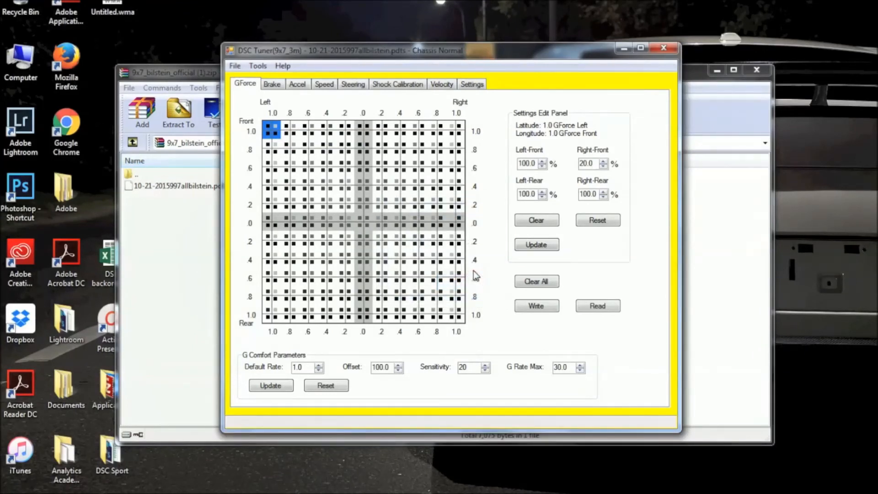
mouse_move(484, 247)
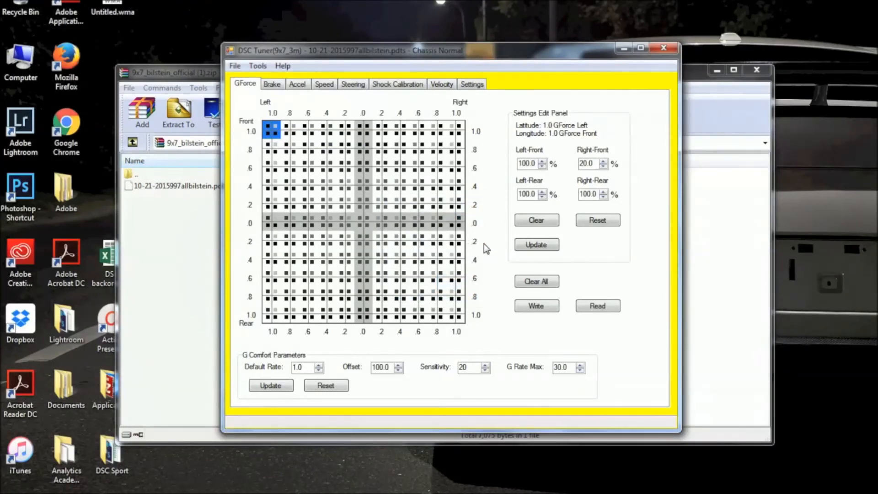
mouse_move(492, 204)
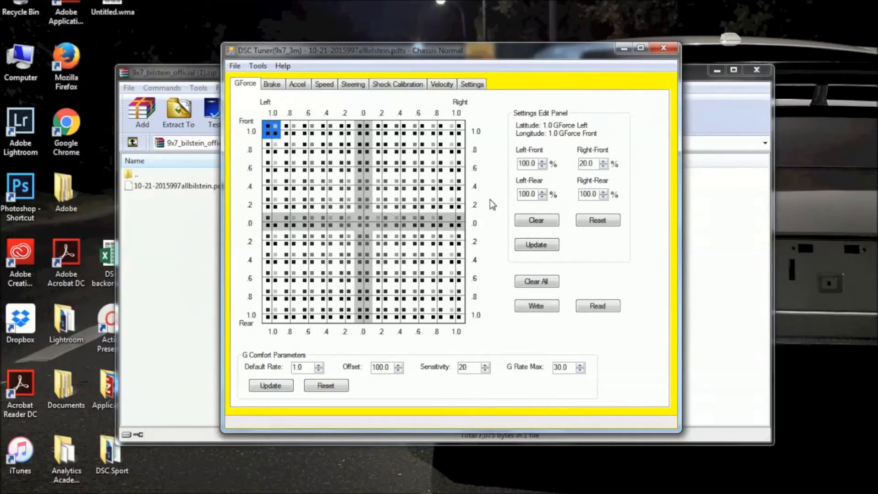
mouse_move(482, 200)
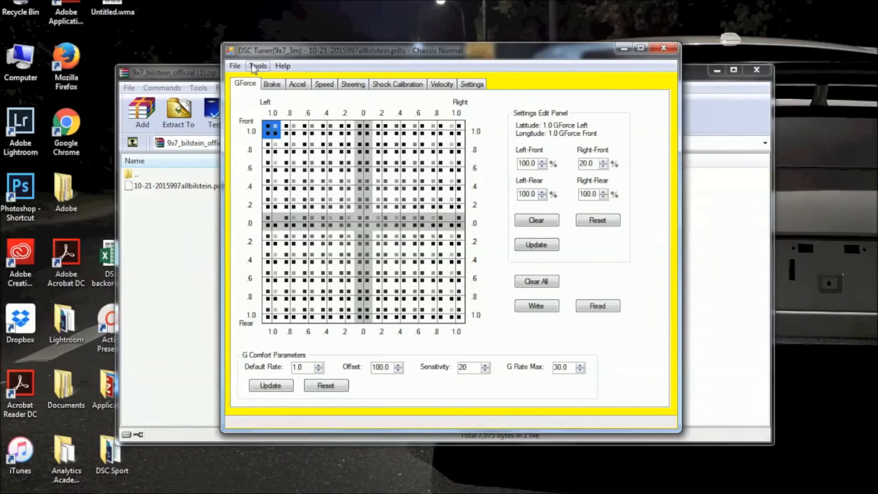
- Query the controller with 'v' in Serial Port Tester, showing firmware Ver 997 Early 2.0
click(257, 66)
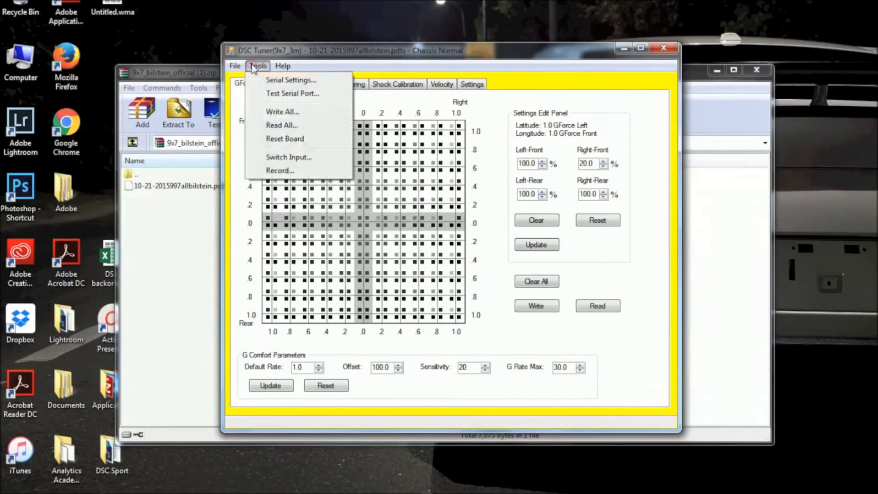
mouse_move(270, 93)
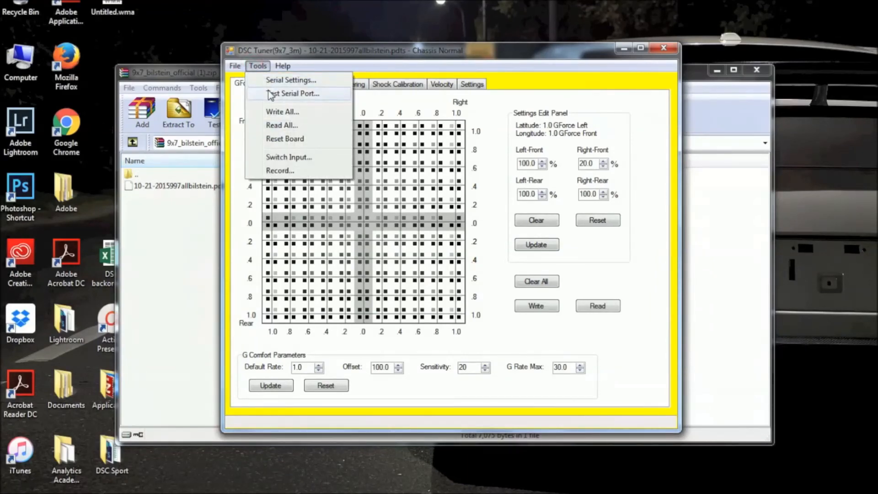
click(293, 94)
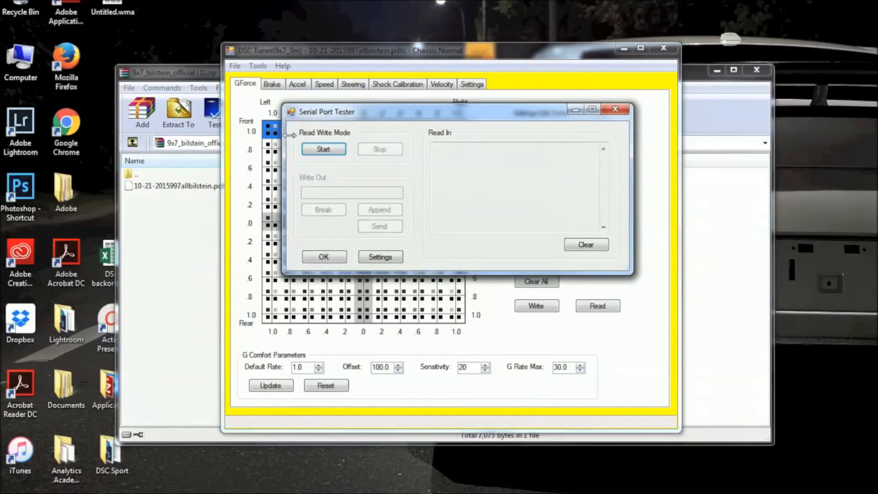
click(323, 149)
text(v)
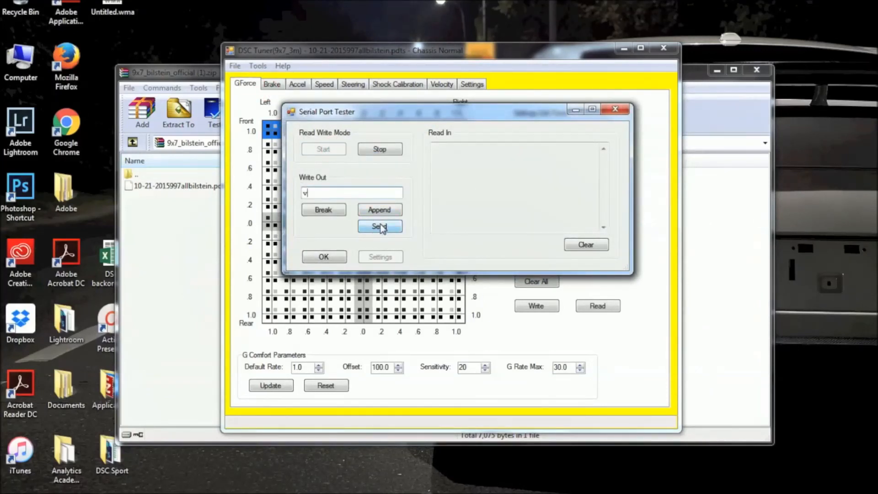
click(380, 226)
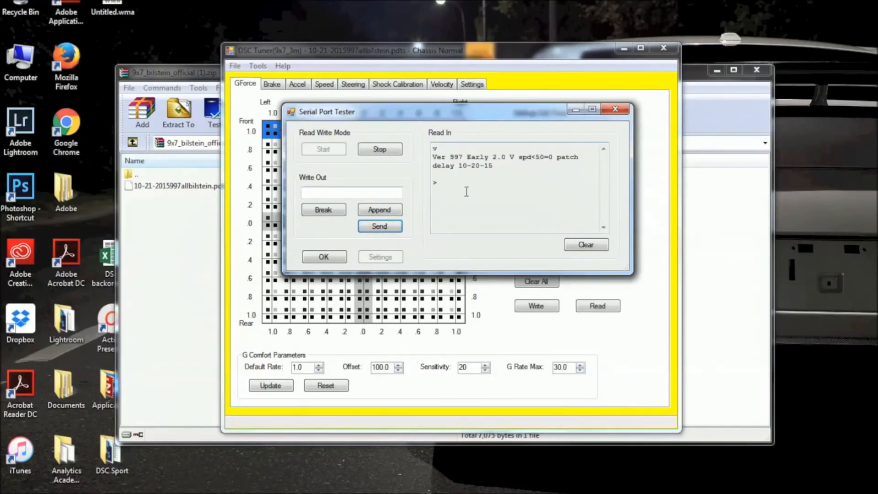
mouse_move(472, 183)
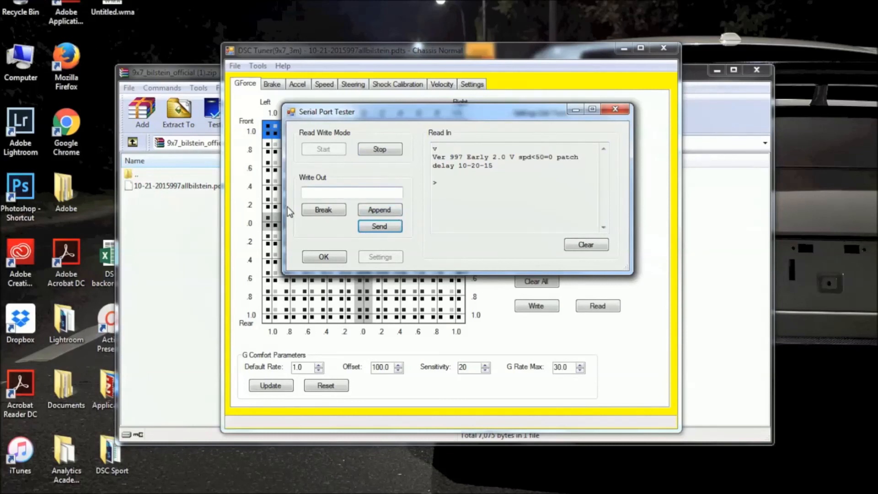
click(324, 256)
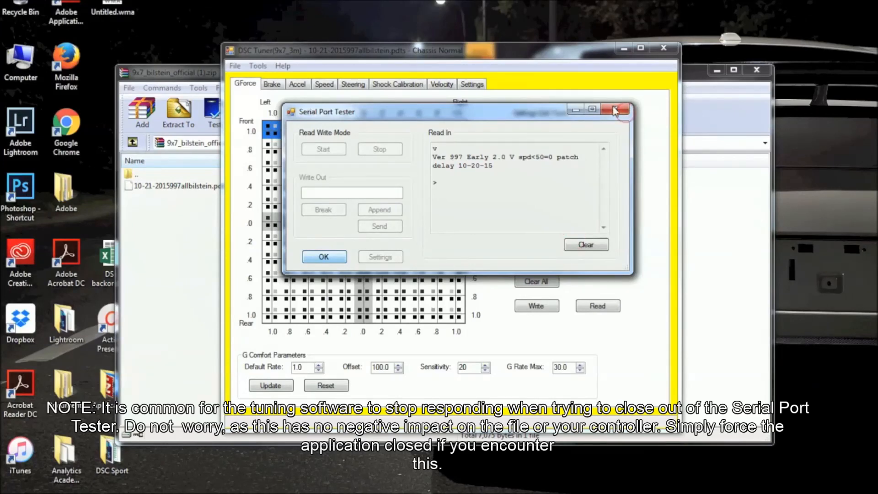
- Force-close the unresponsive DSC Tuner and close WinRAR, leaving the desktop
click(613, 110)
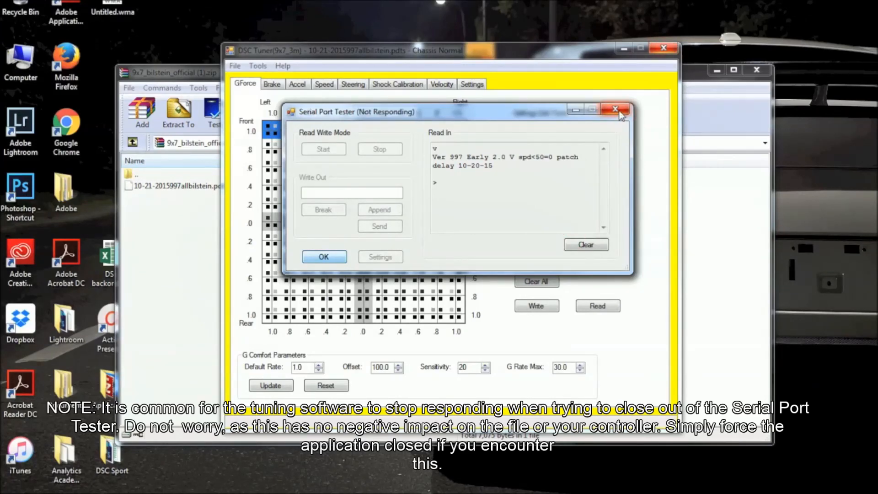
click(617, 109)
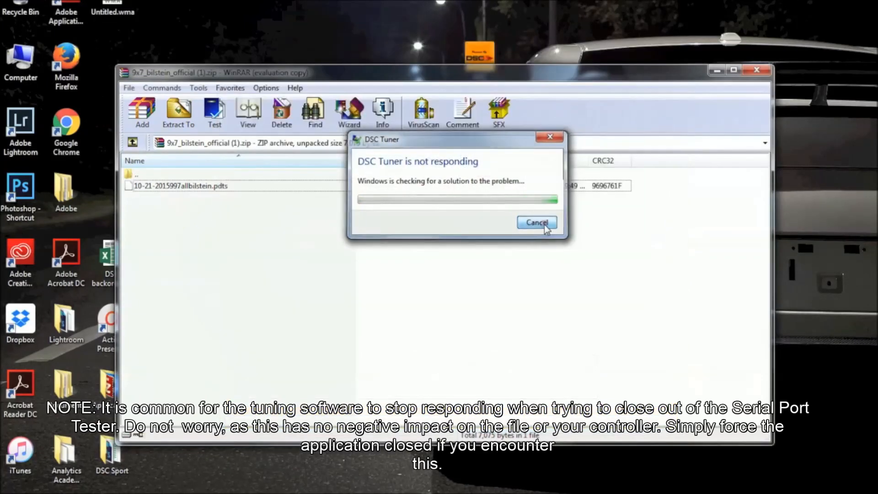
click(536, 223)
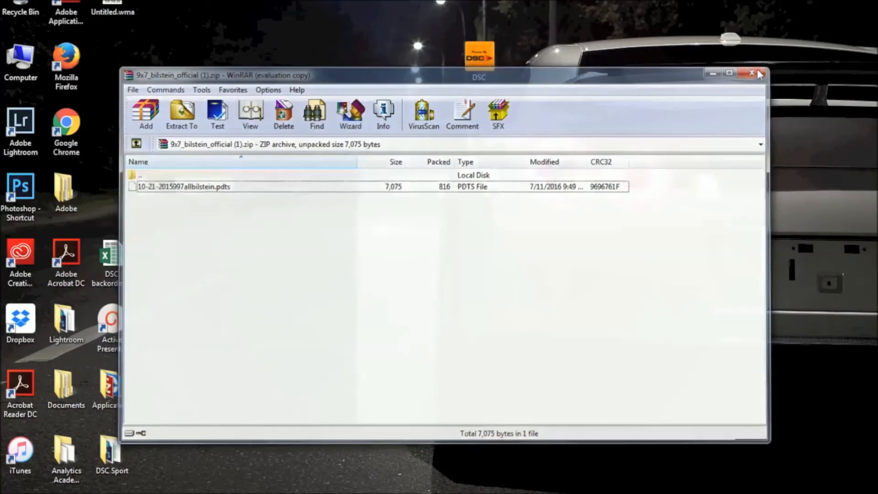
click(750, 71)
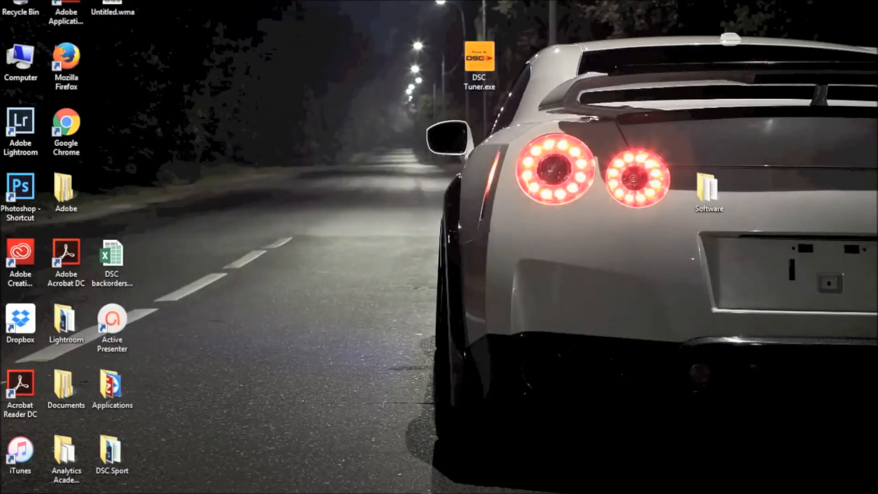